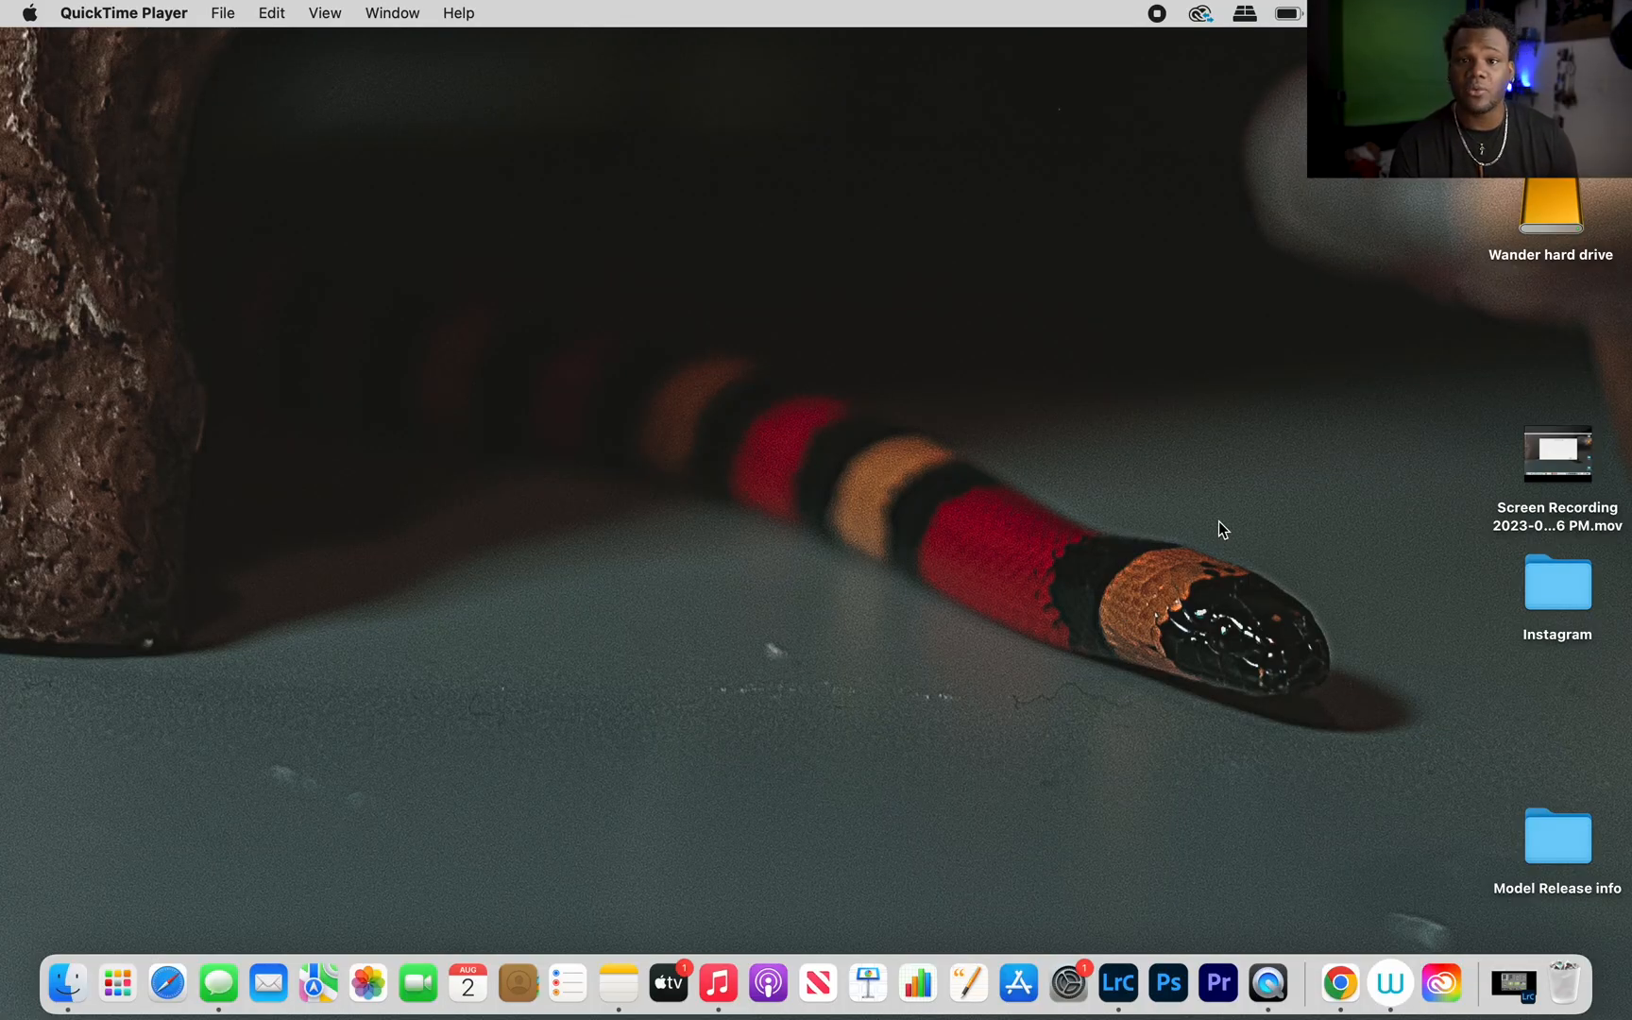
pyautogui.moveTo(1118, 981)
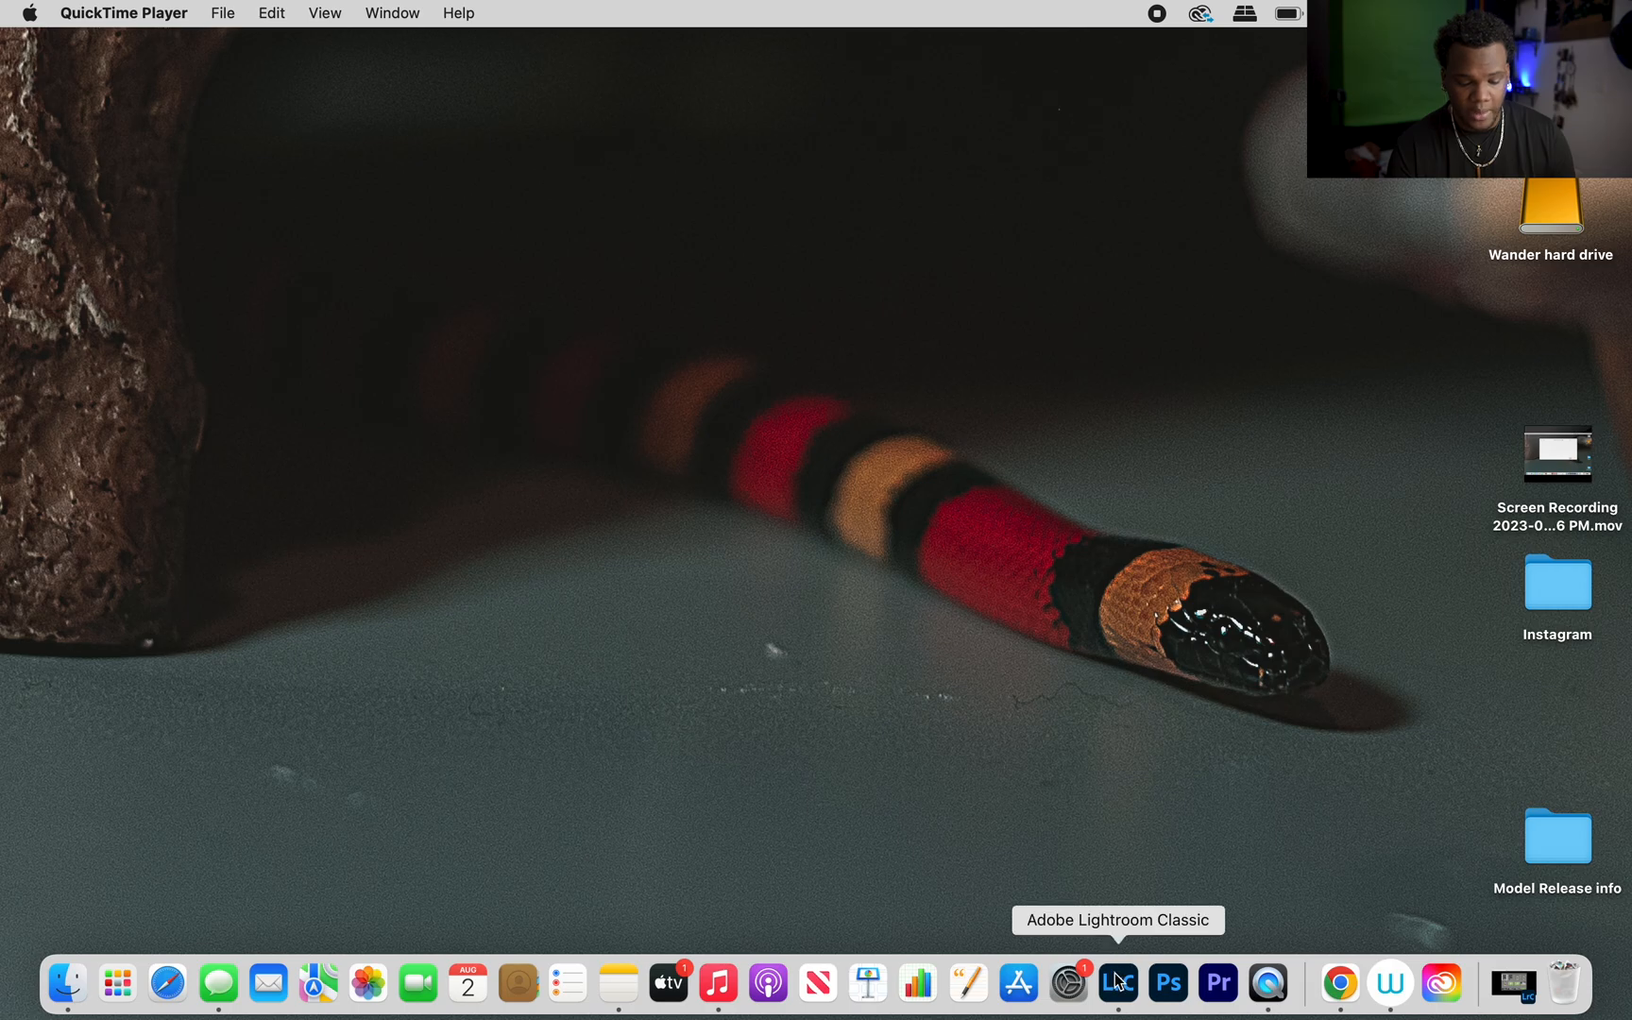
# Launch Lightroom Classic and browse the Long Island Game farm Animals grid down to the alpaca and barn shots.
pyautogui.click(1118, 981)
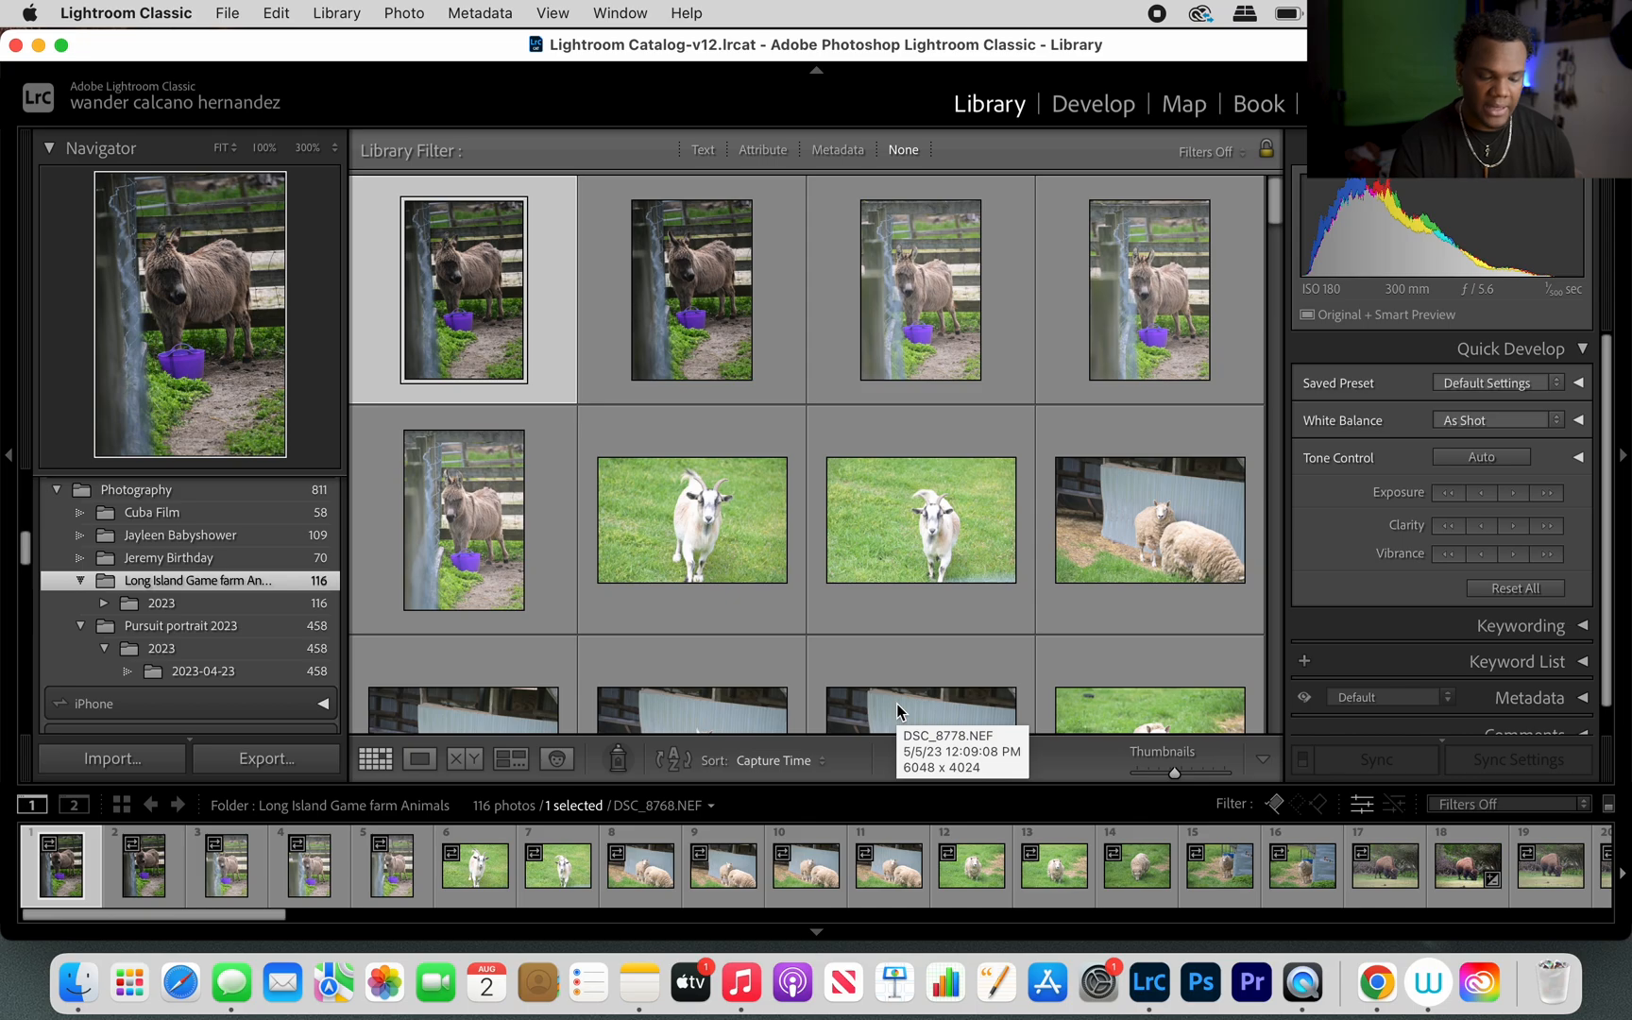
pyautogui.moveTo(539, 445)
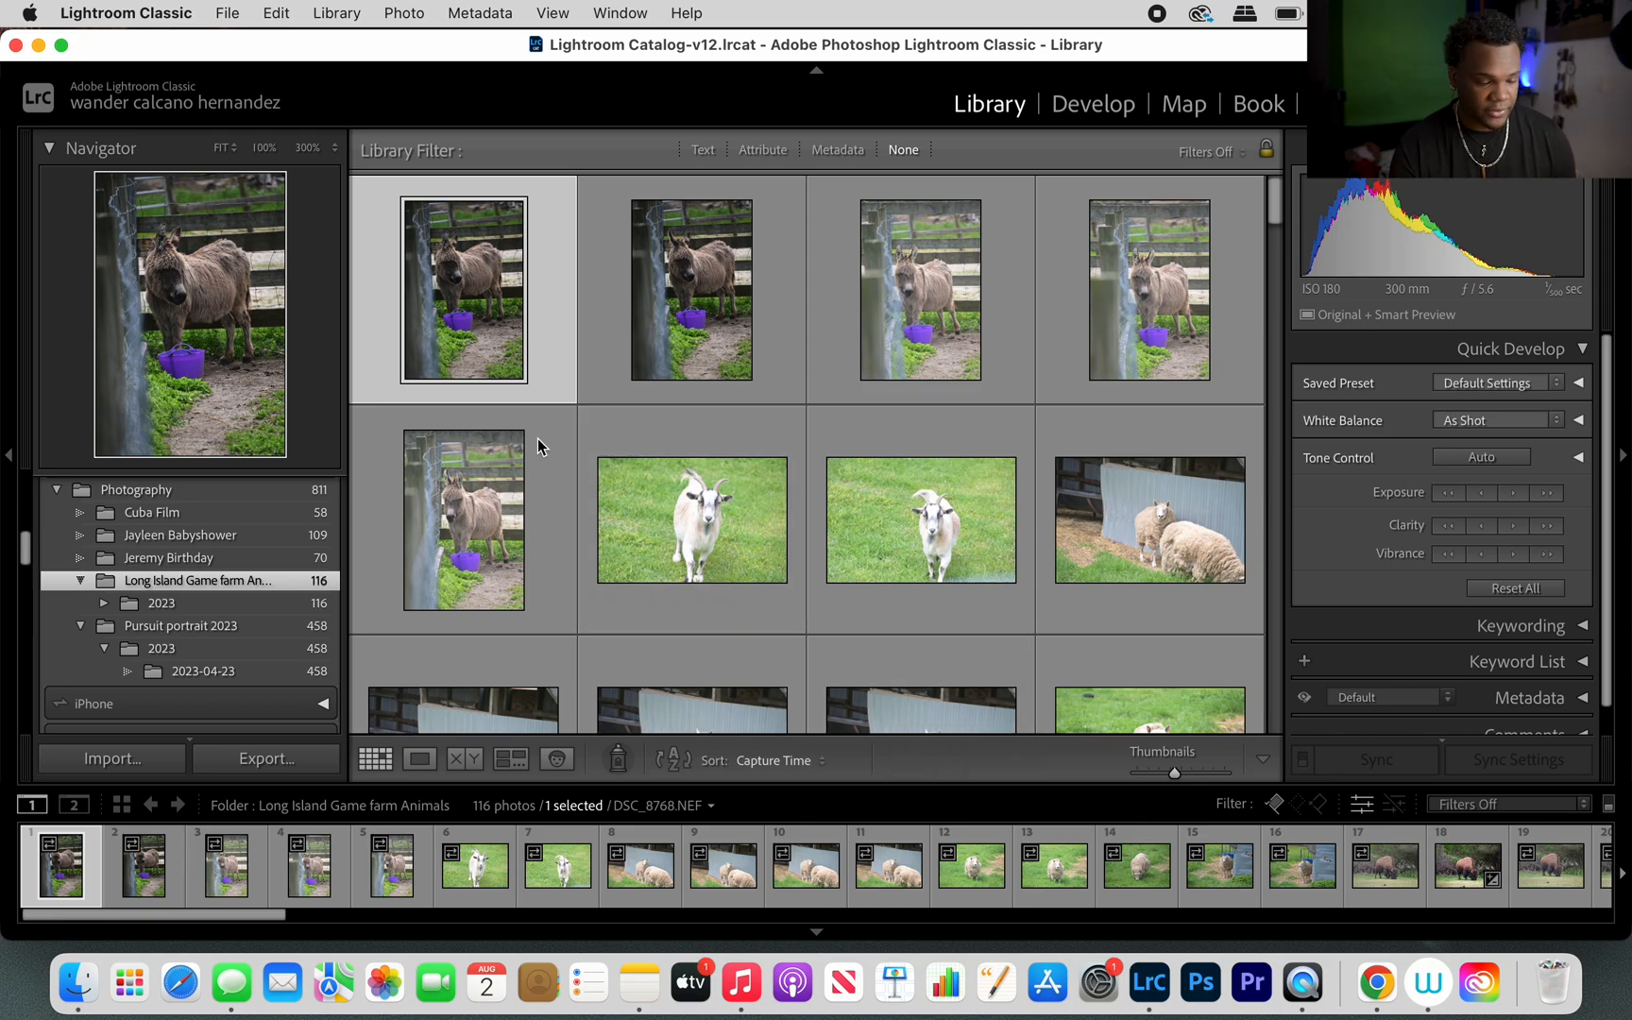
pyautogui.moveTo(461, 323)
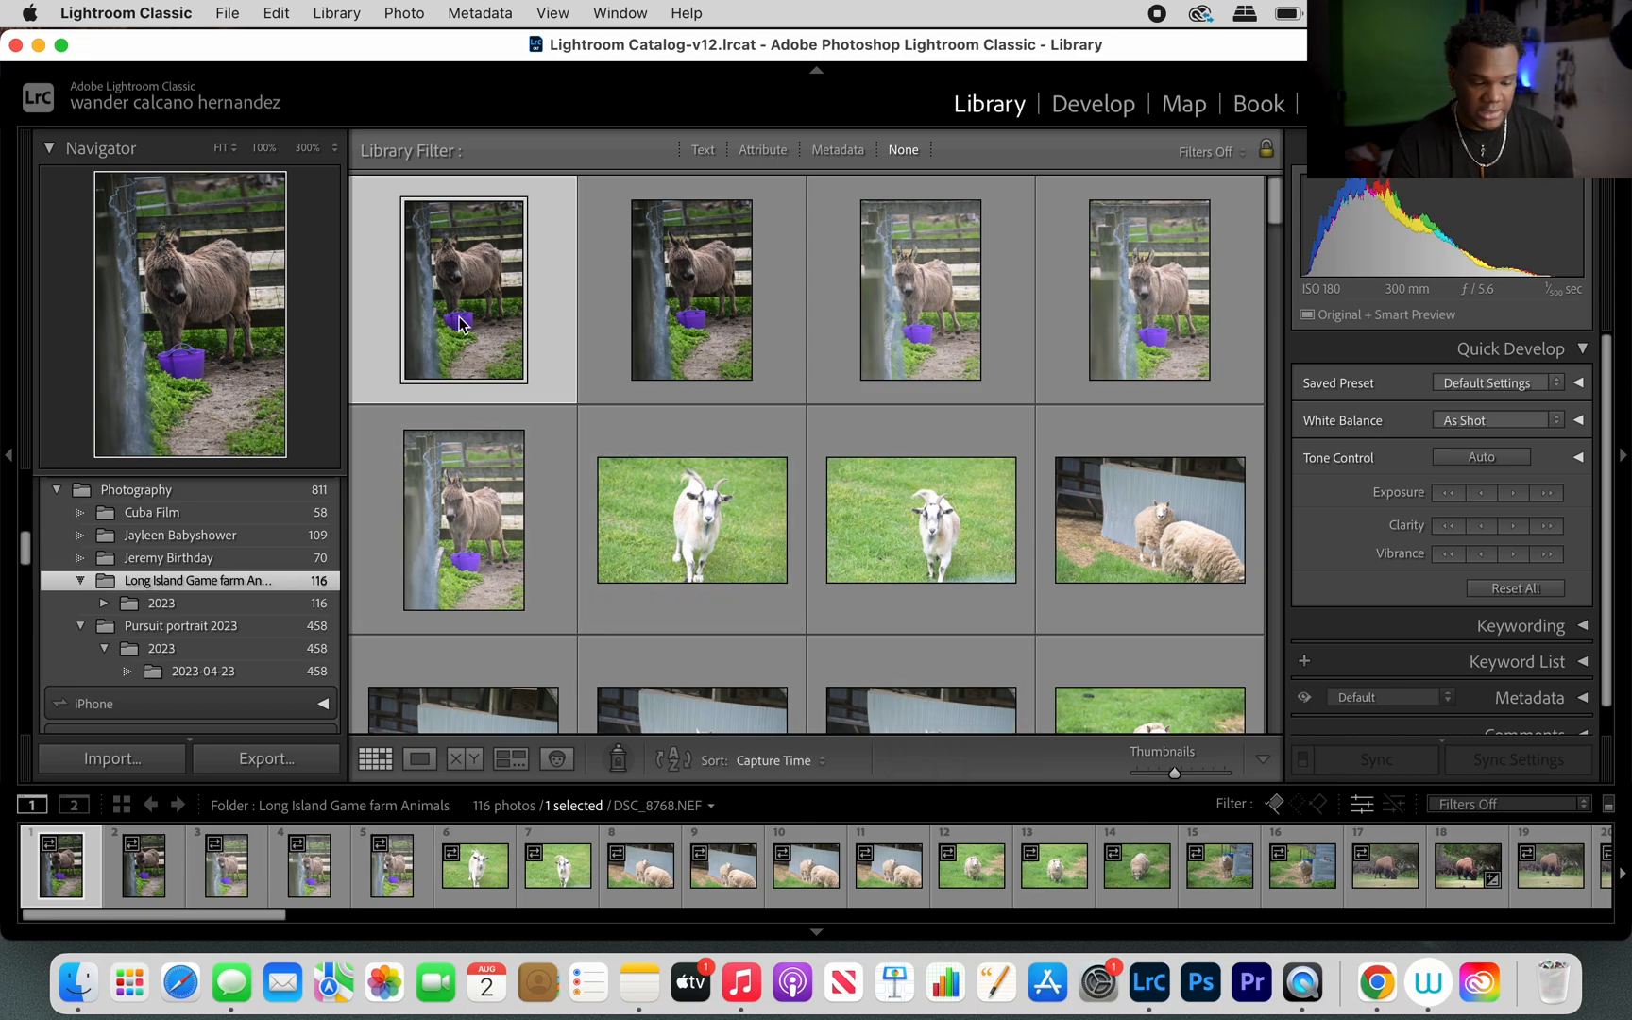
pyautogui.scroll(-3)
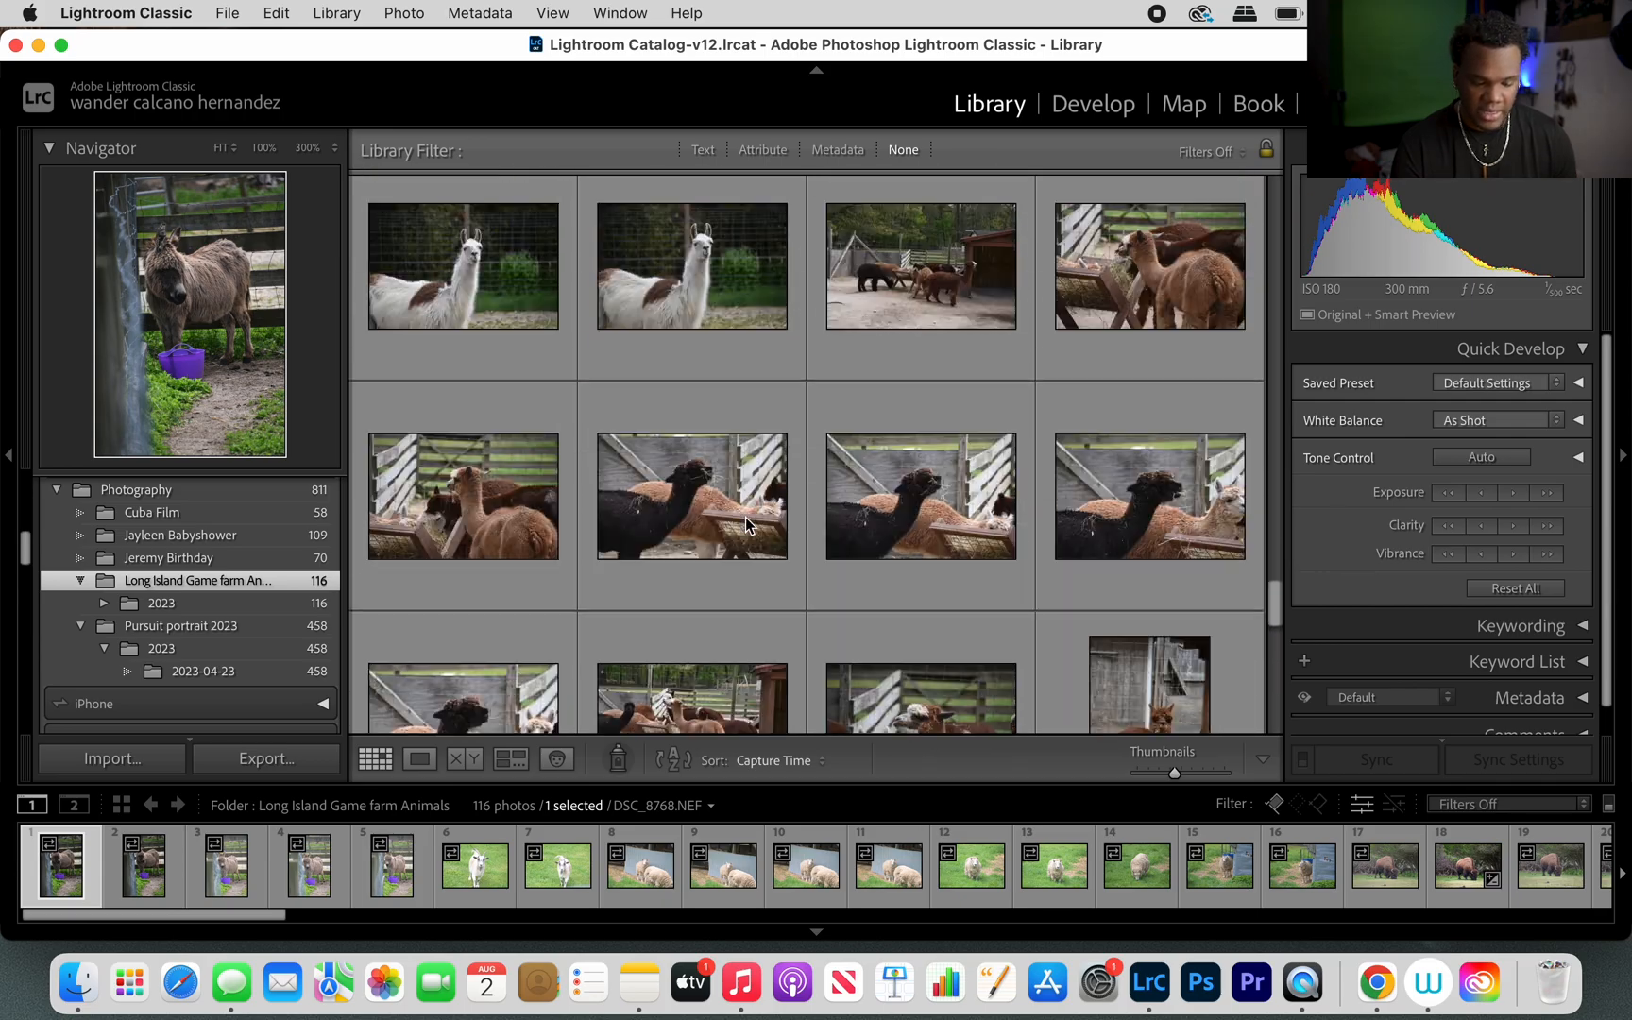
pyautogui.scroll(-3)
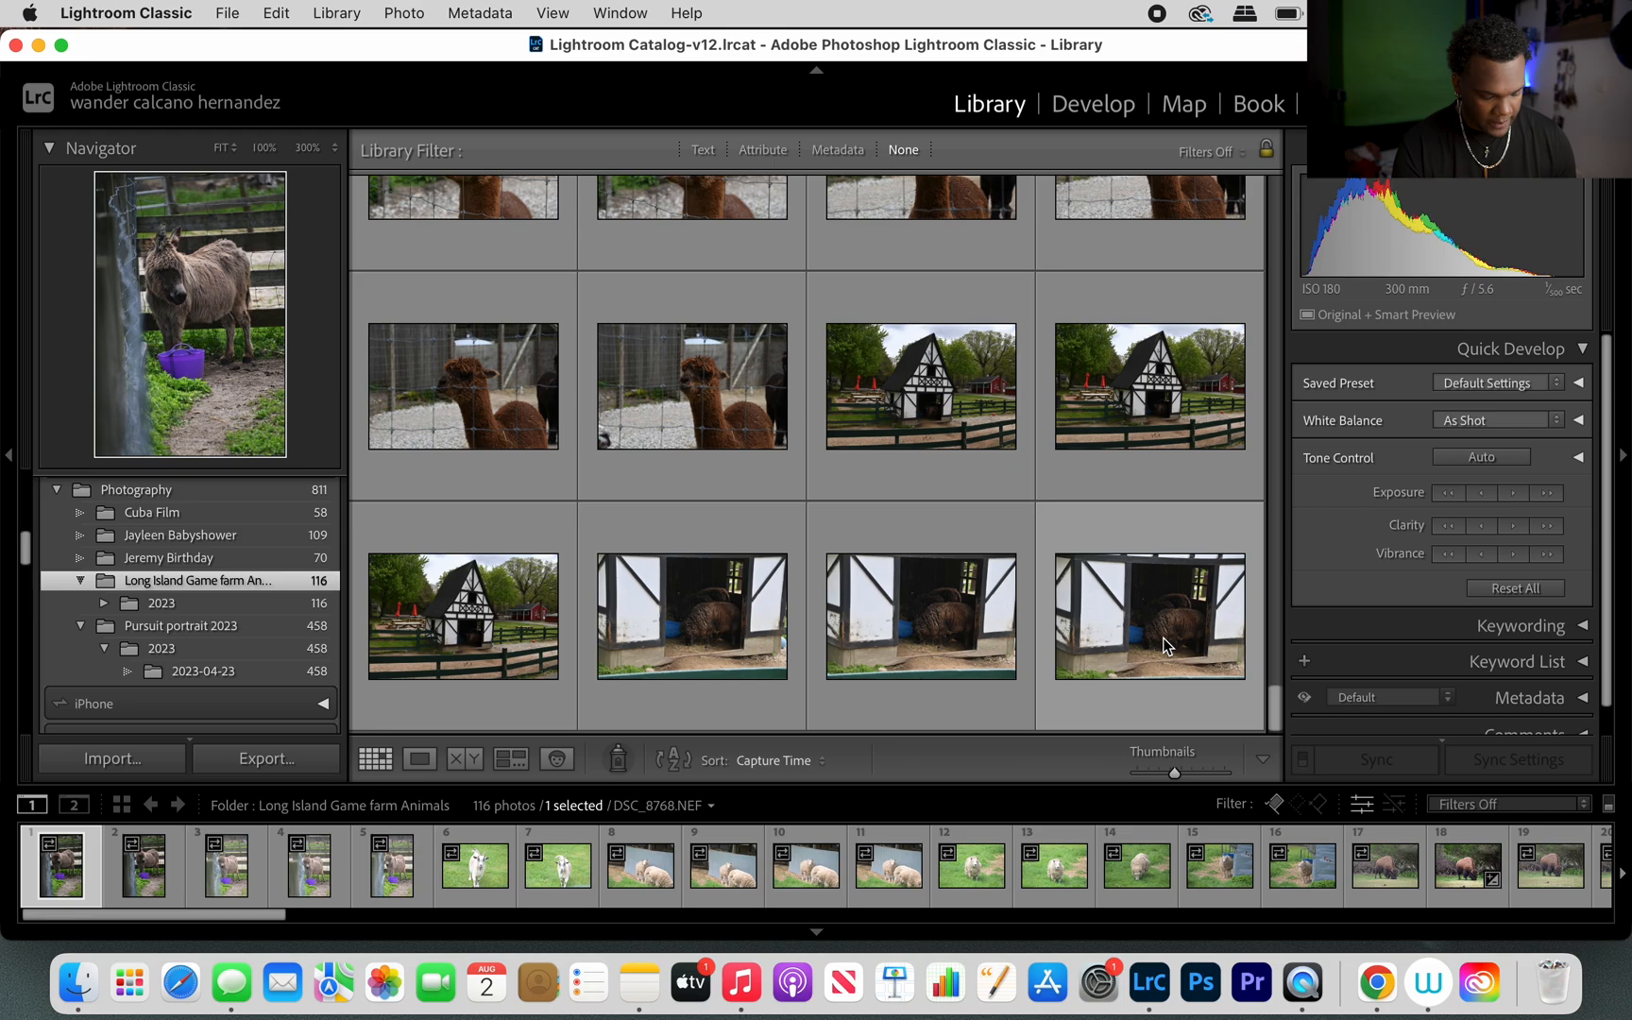
# Select all 116 farm animal photos with Cmd+A.
pyautogui.press('cmd+a')
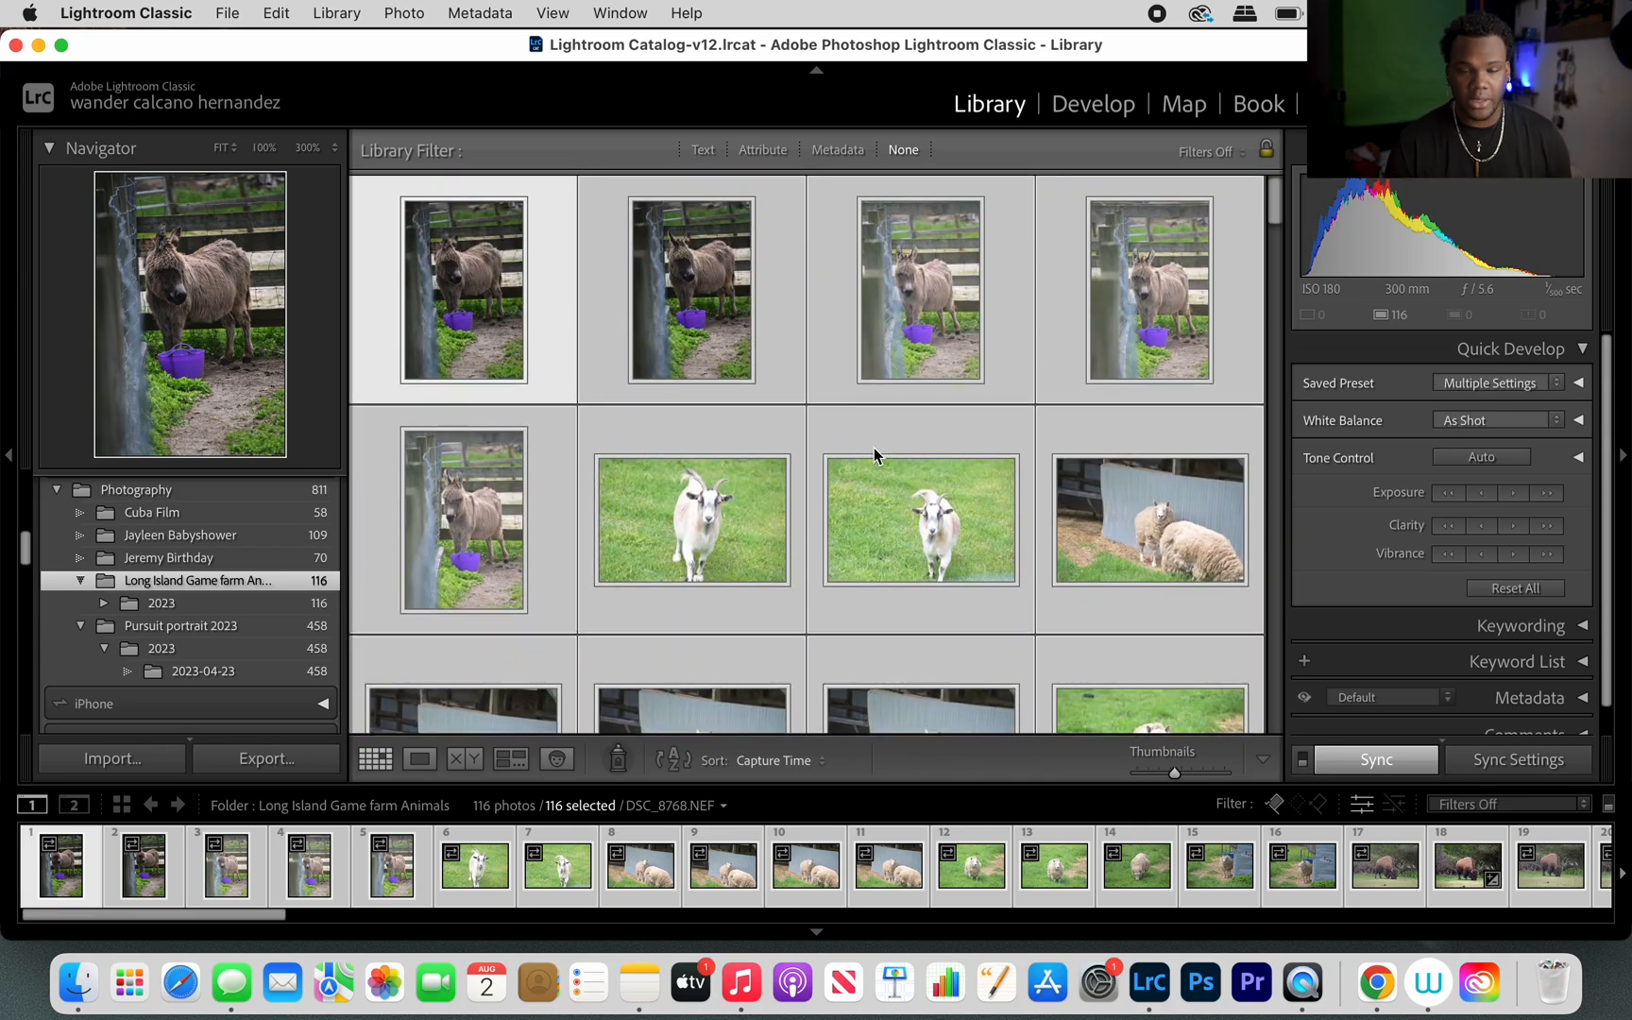
pyautogui.moveTo(920, 520)
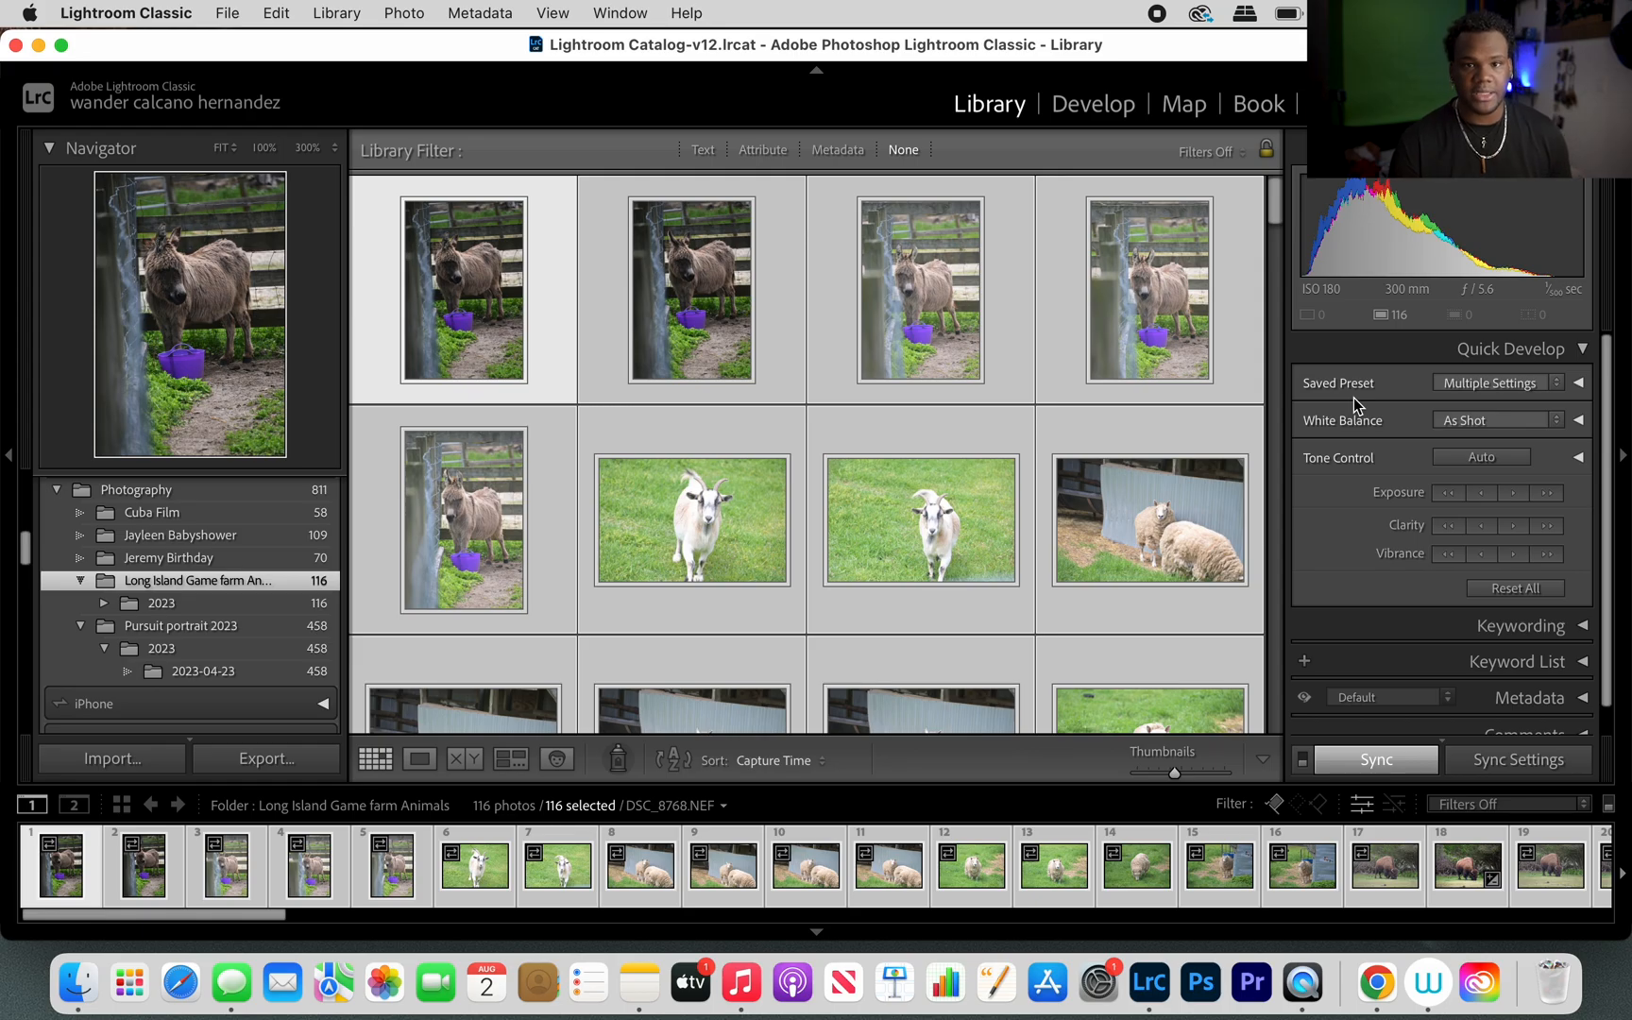
# Show the Quick Develop saved presets list, including Wandering Around Presets.
pyautogui.click(1493, 383)
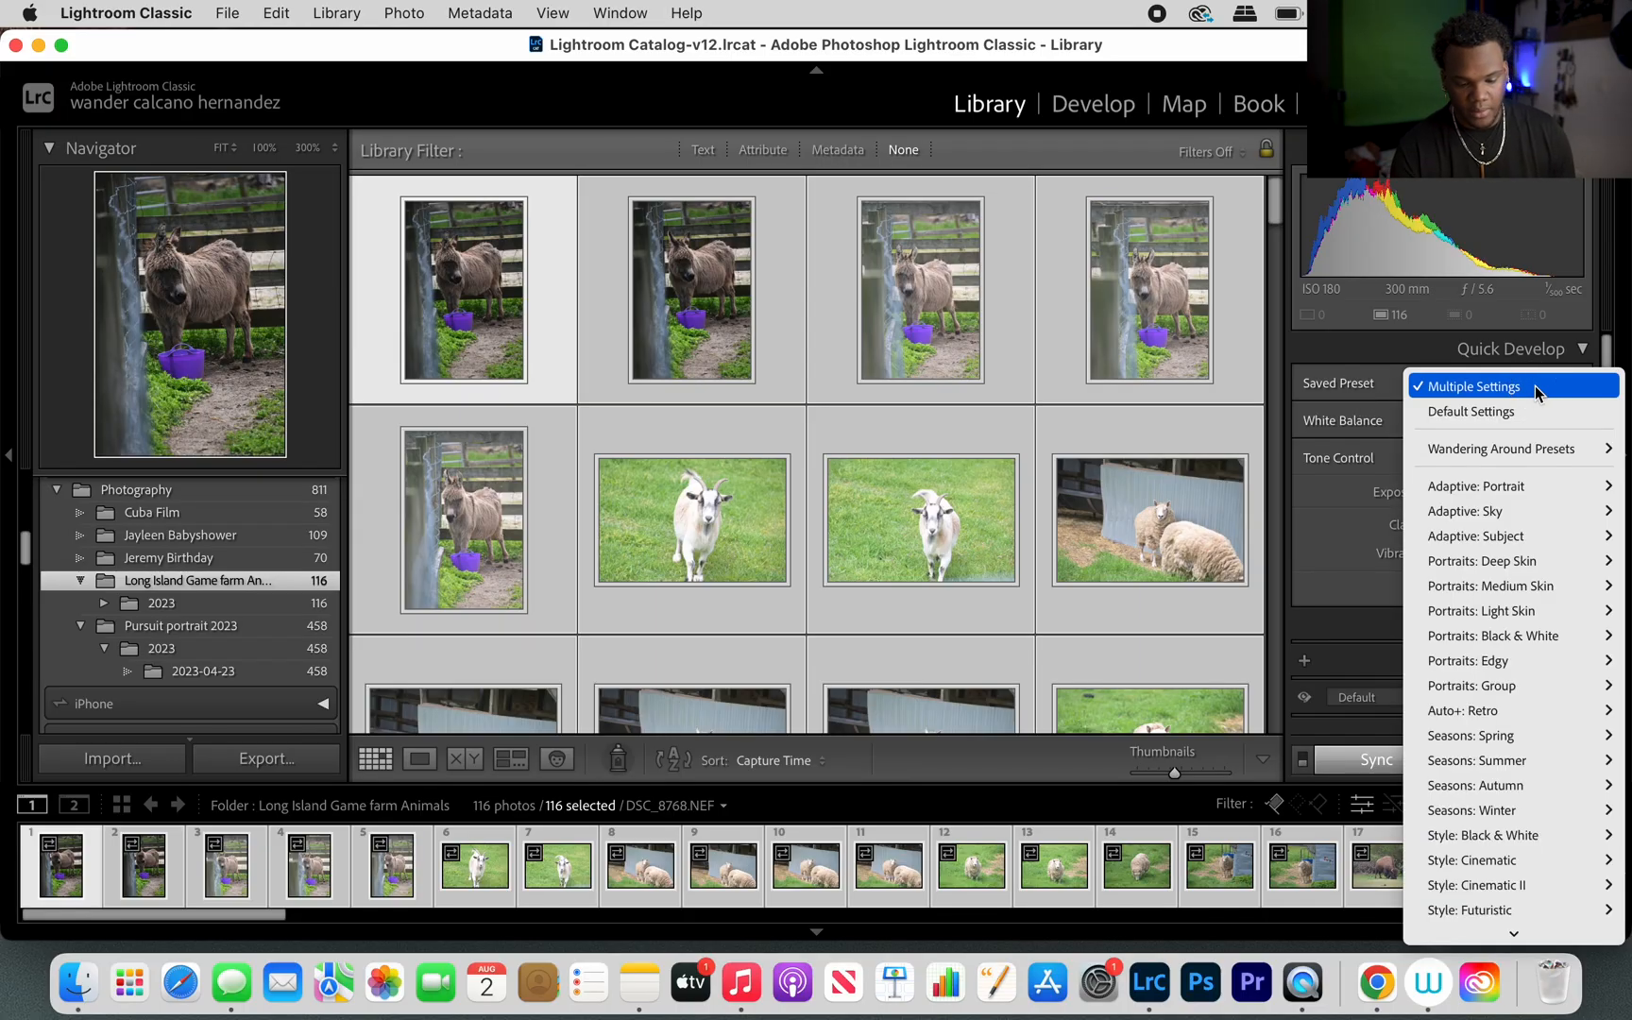
pyautogui.moveTo(1469, 411)
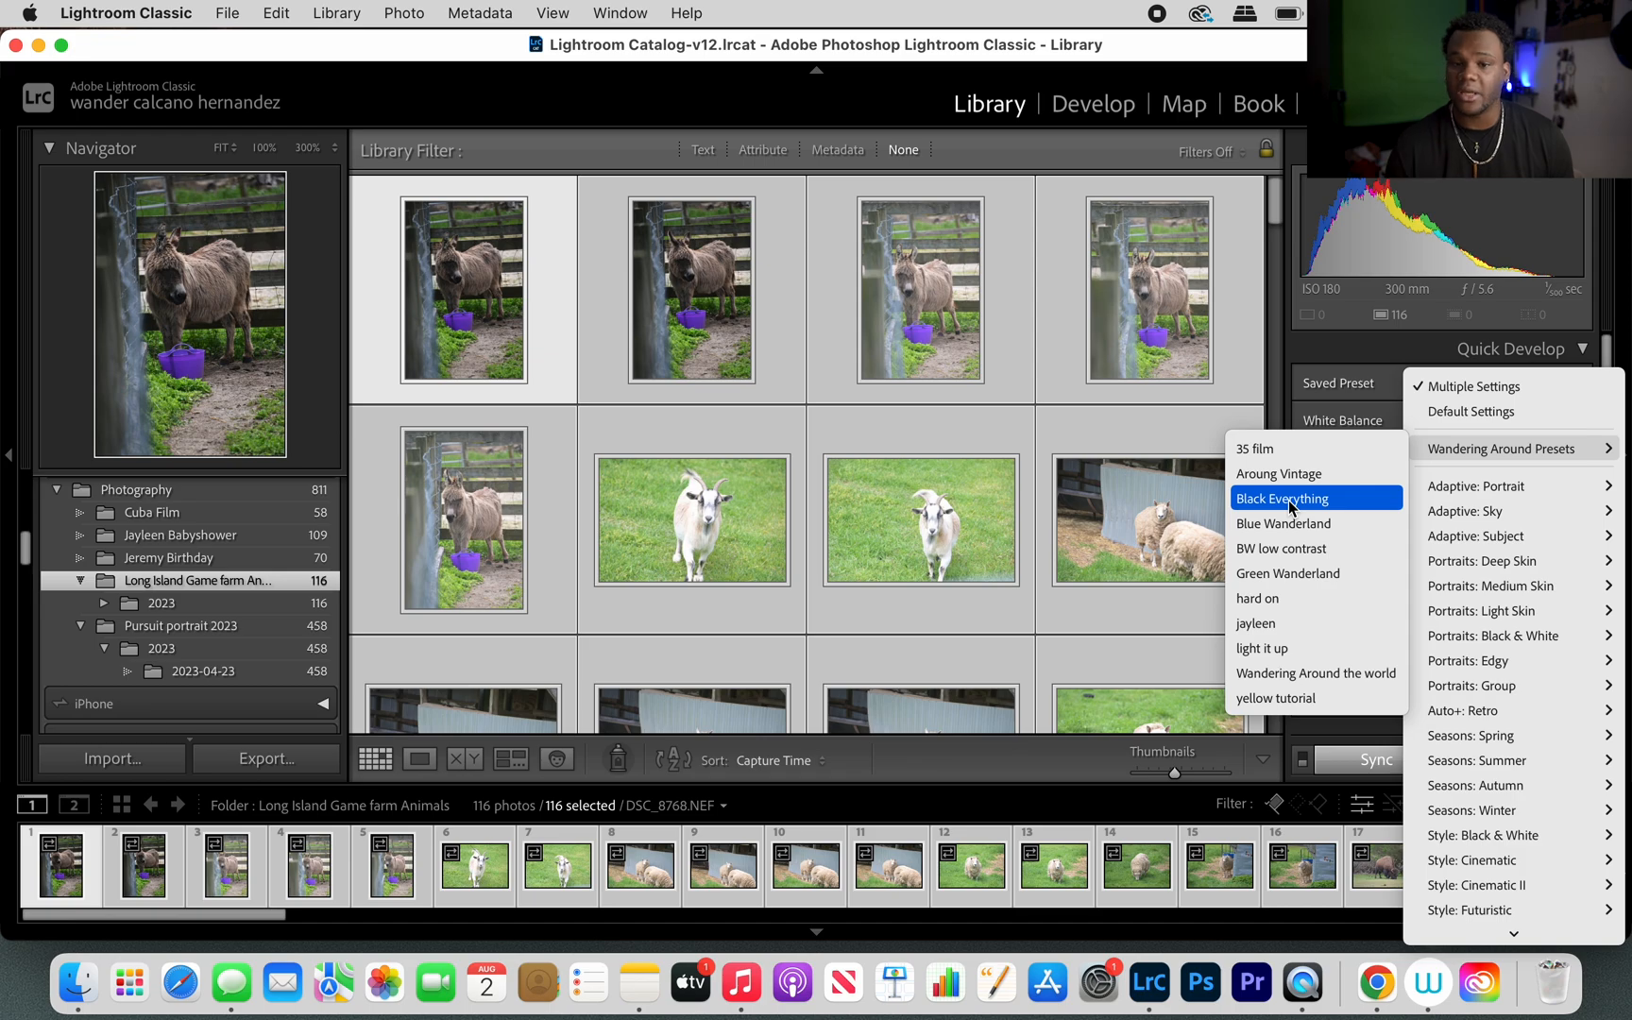
# Apply 'Black Everything' from Wandering Around Presets to the 116 selected photos.
pyautogui.click(1281, 497)
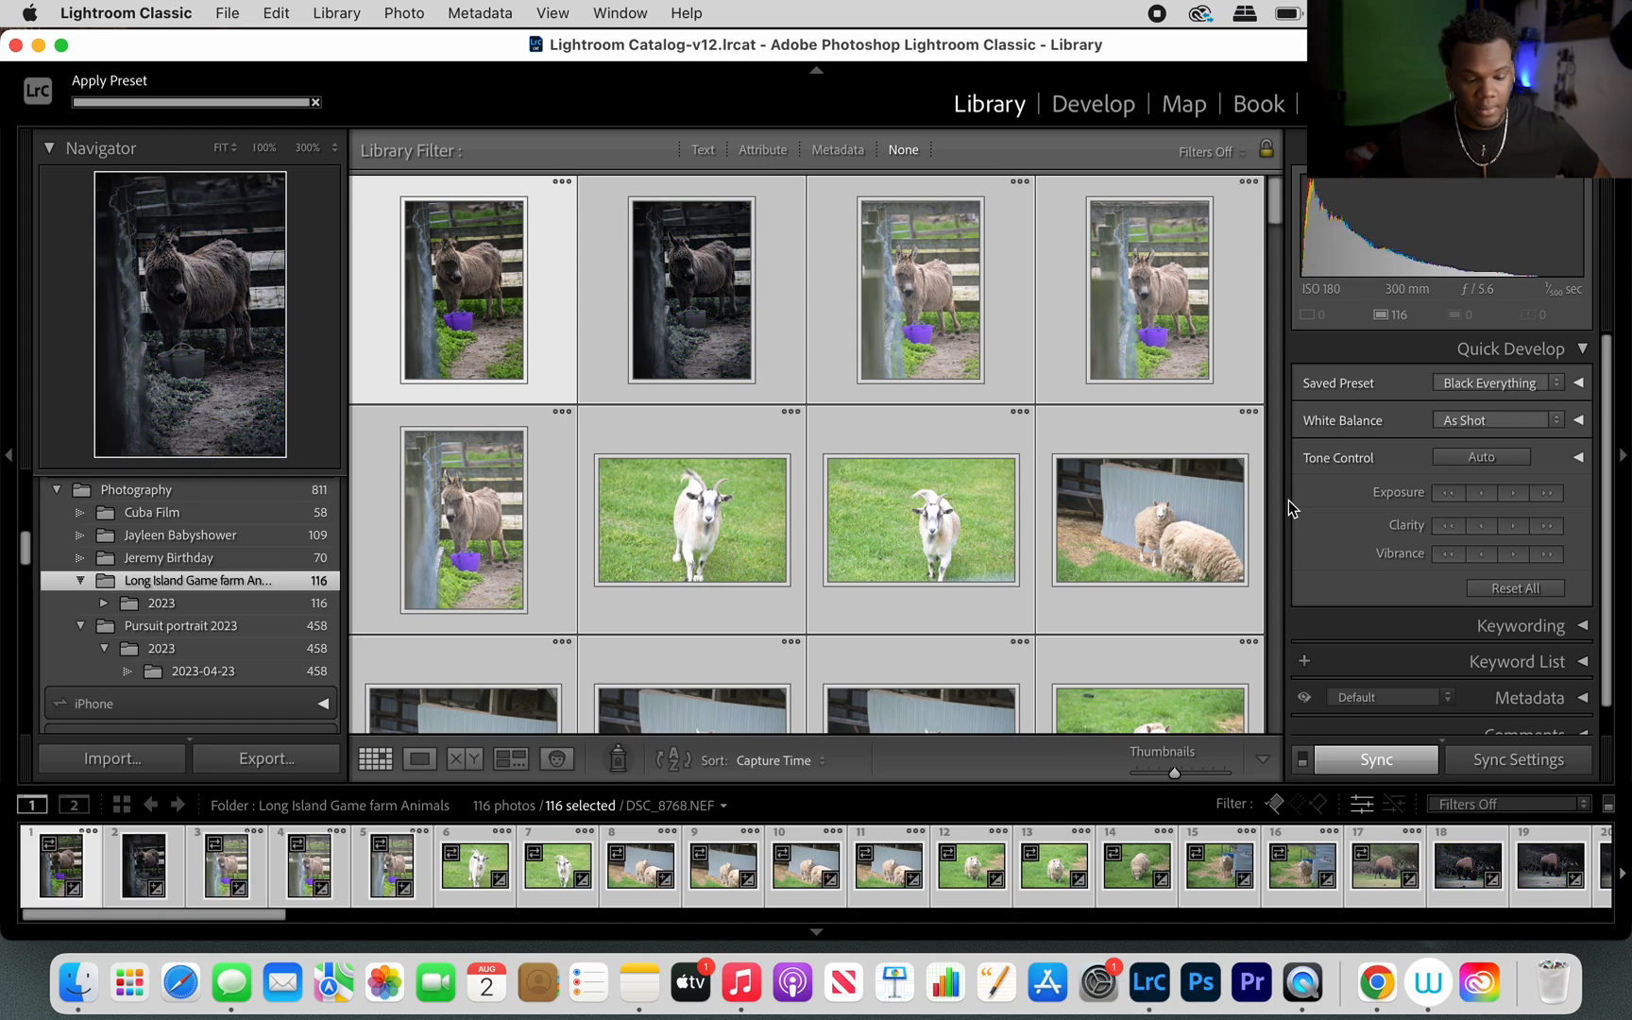
pyautogui.click(1374, 759)
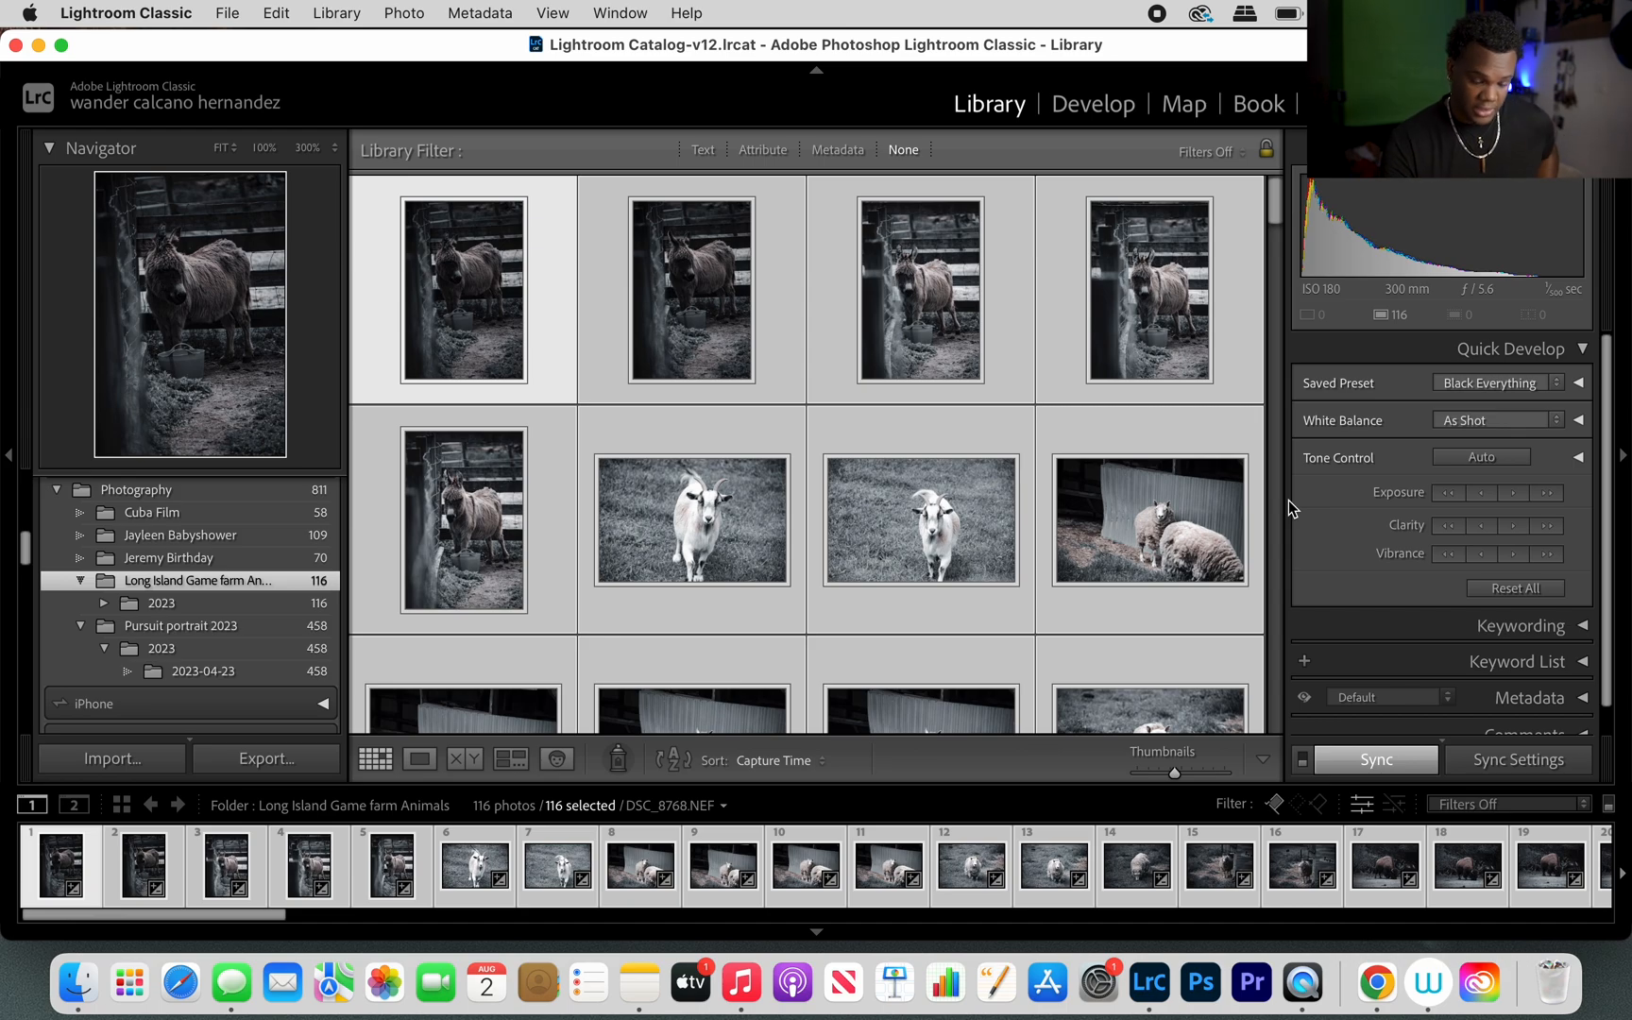
pyautogui.moveTo(1192, 476)
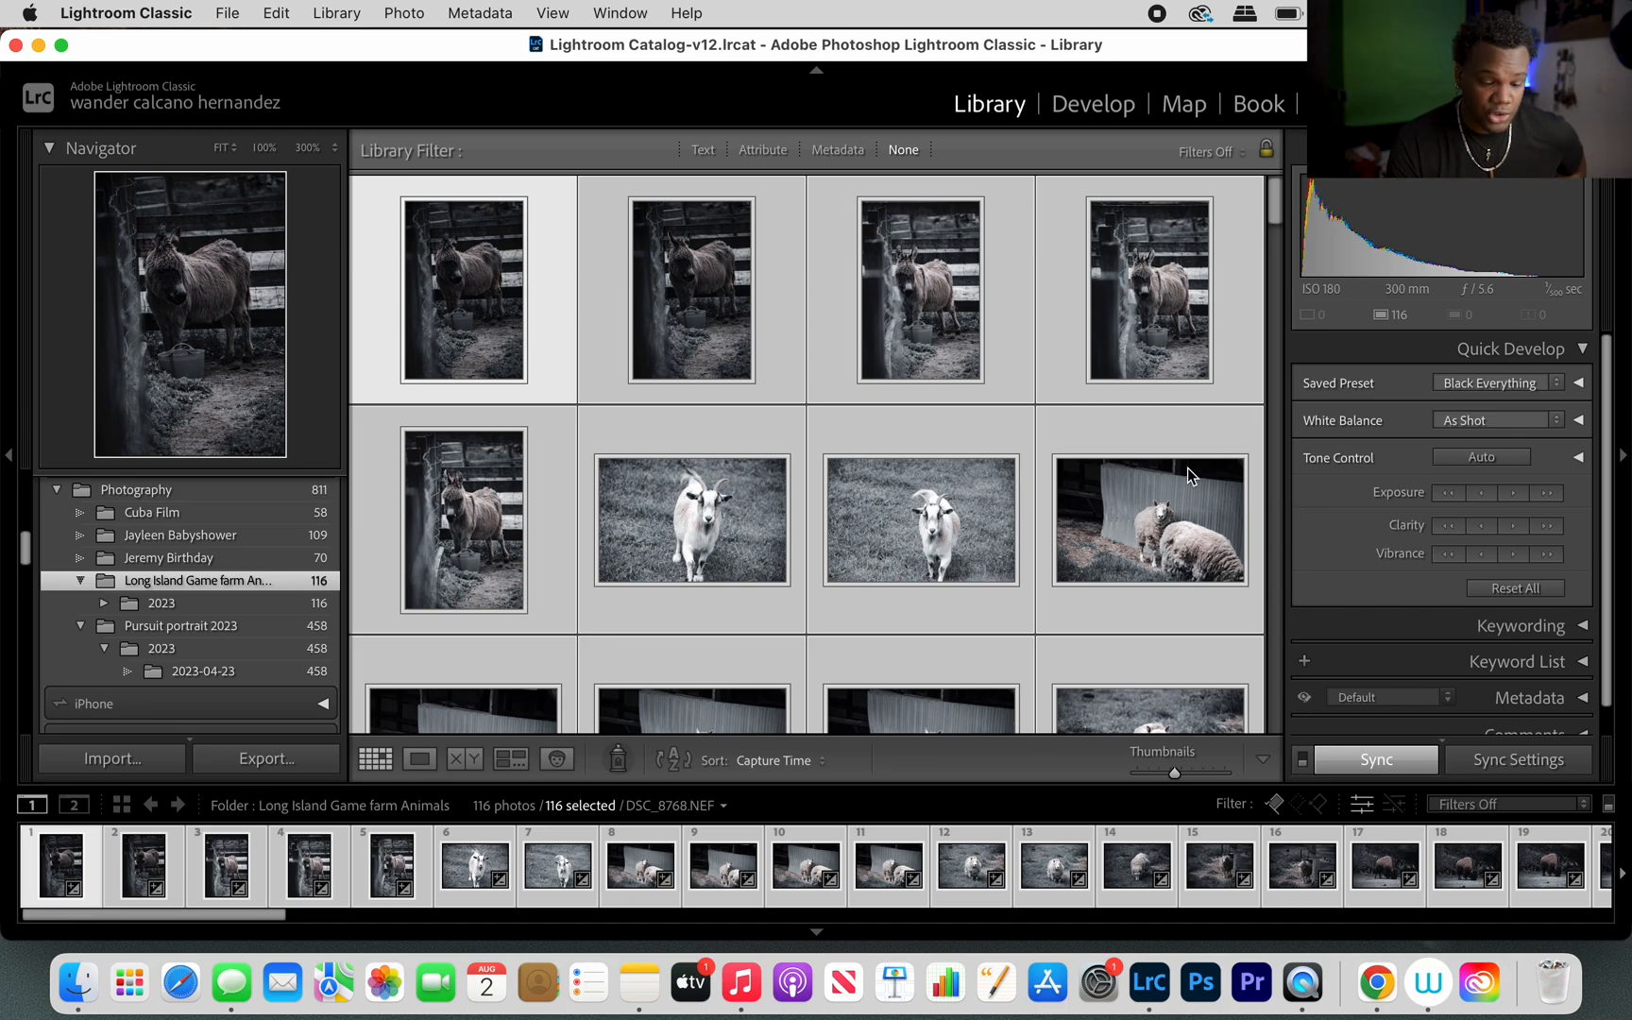
pyautogui.scroll(-3)
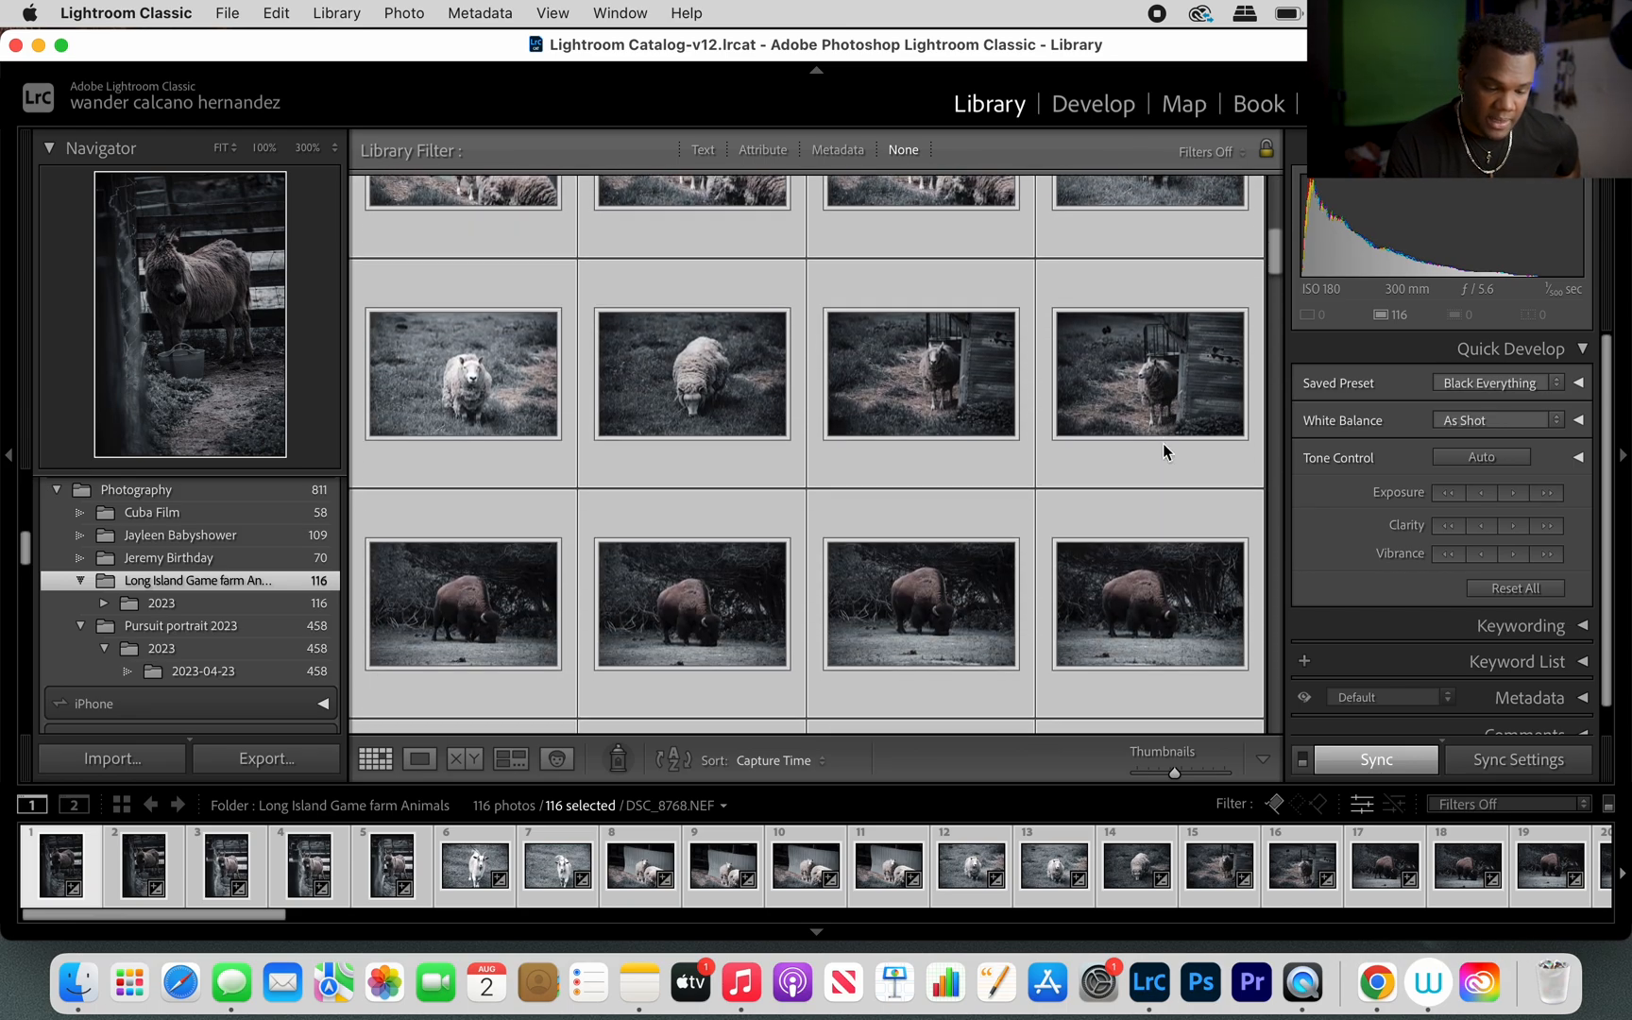
pyautogui.scroll(-3)
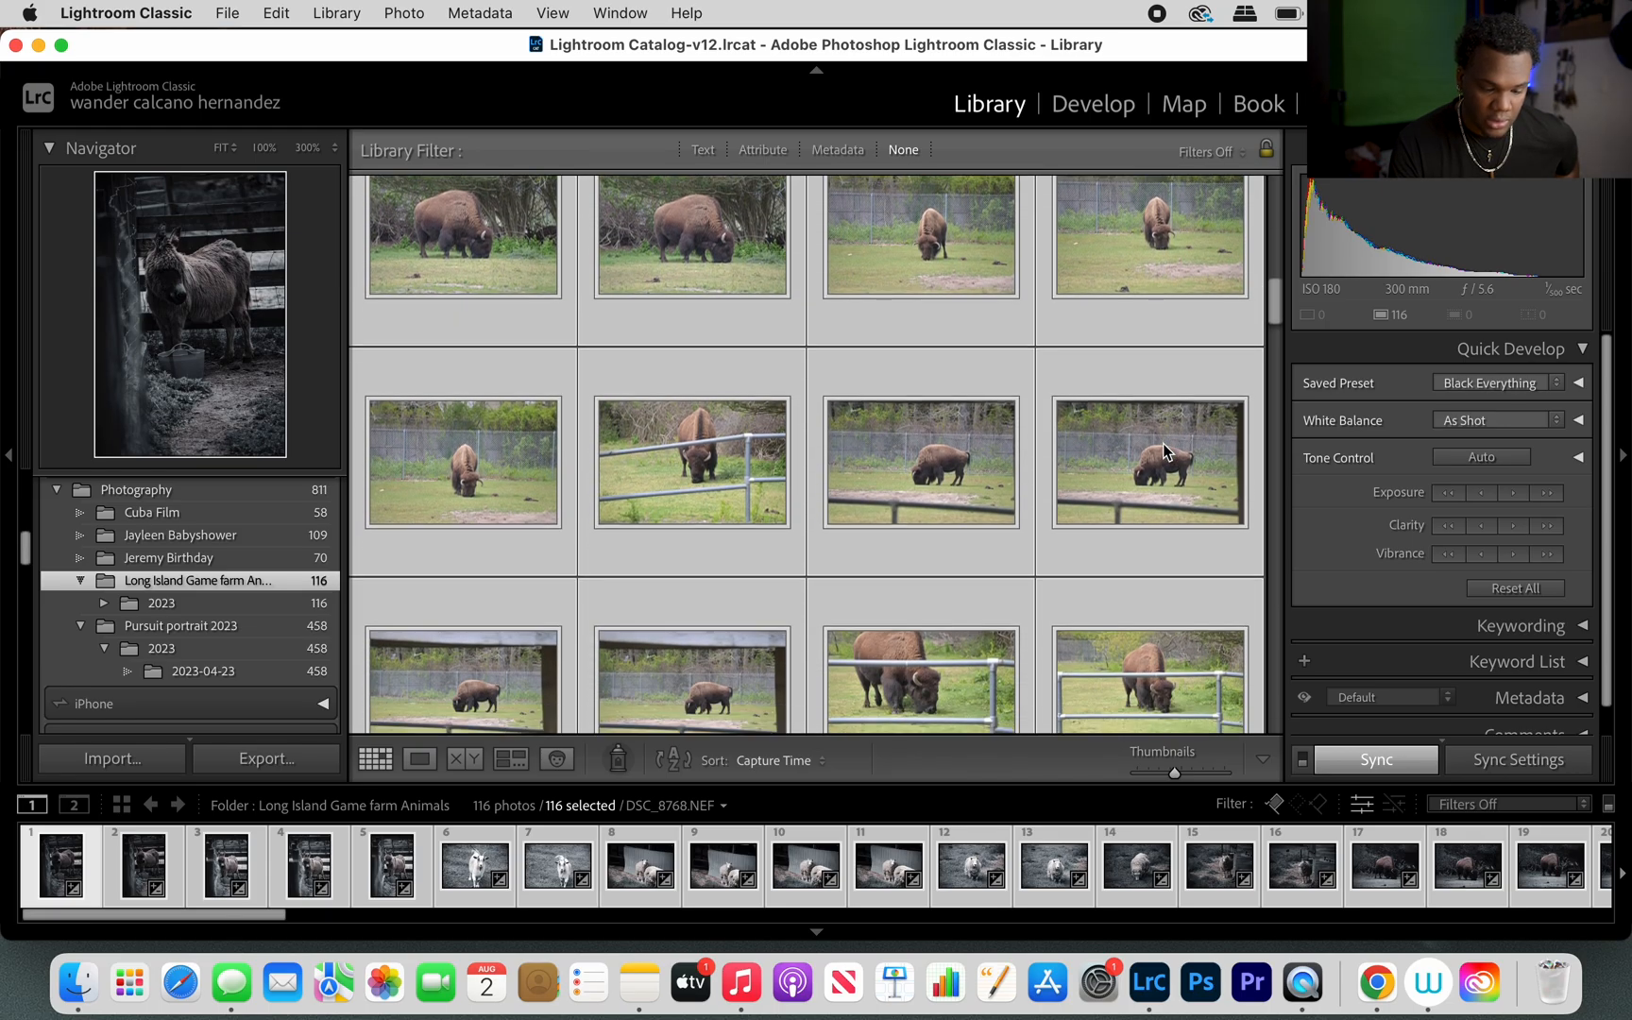
pyautogui.scroll(-3)
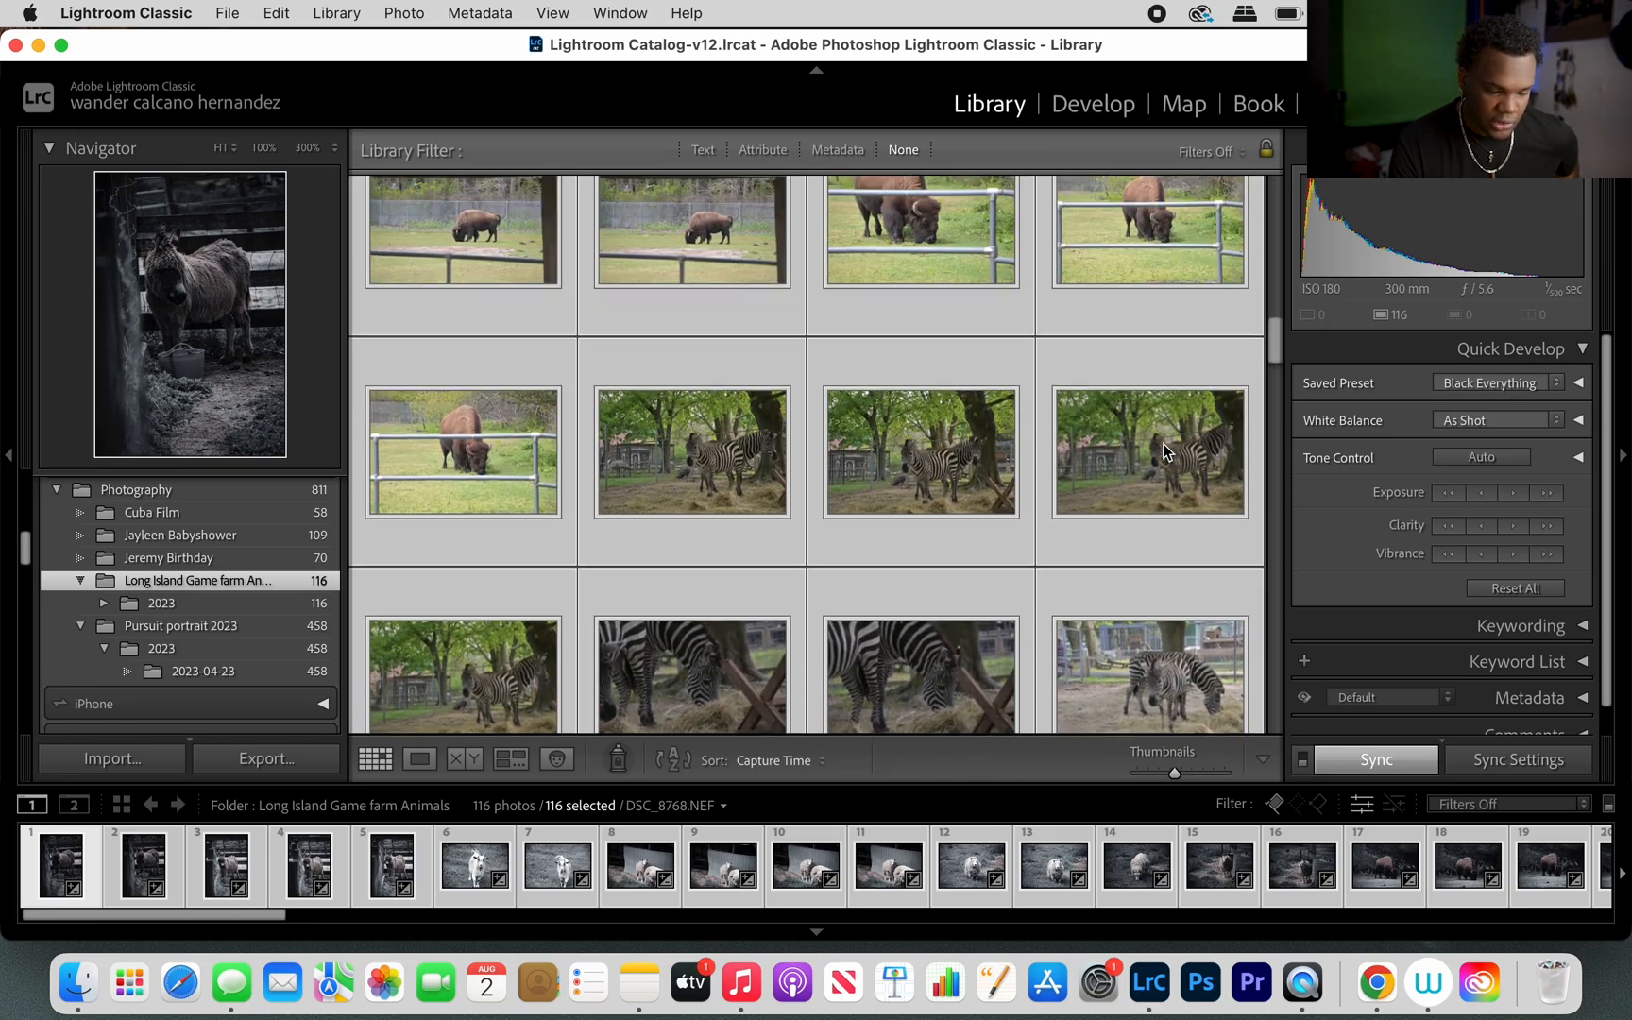
pyautogui.scroll(-3)
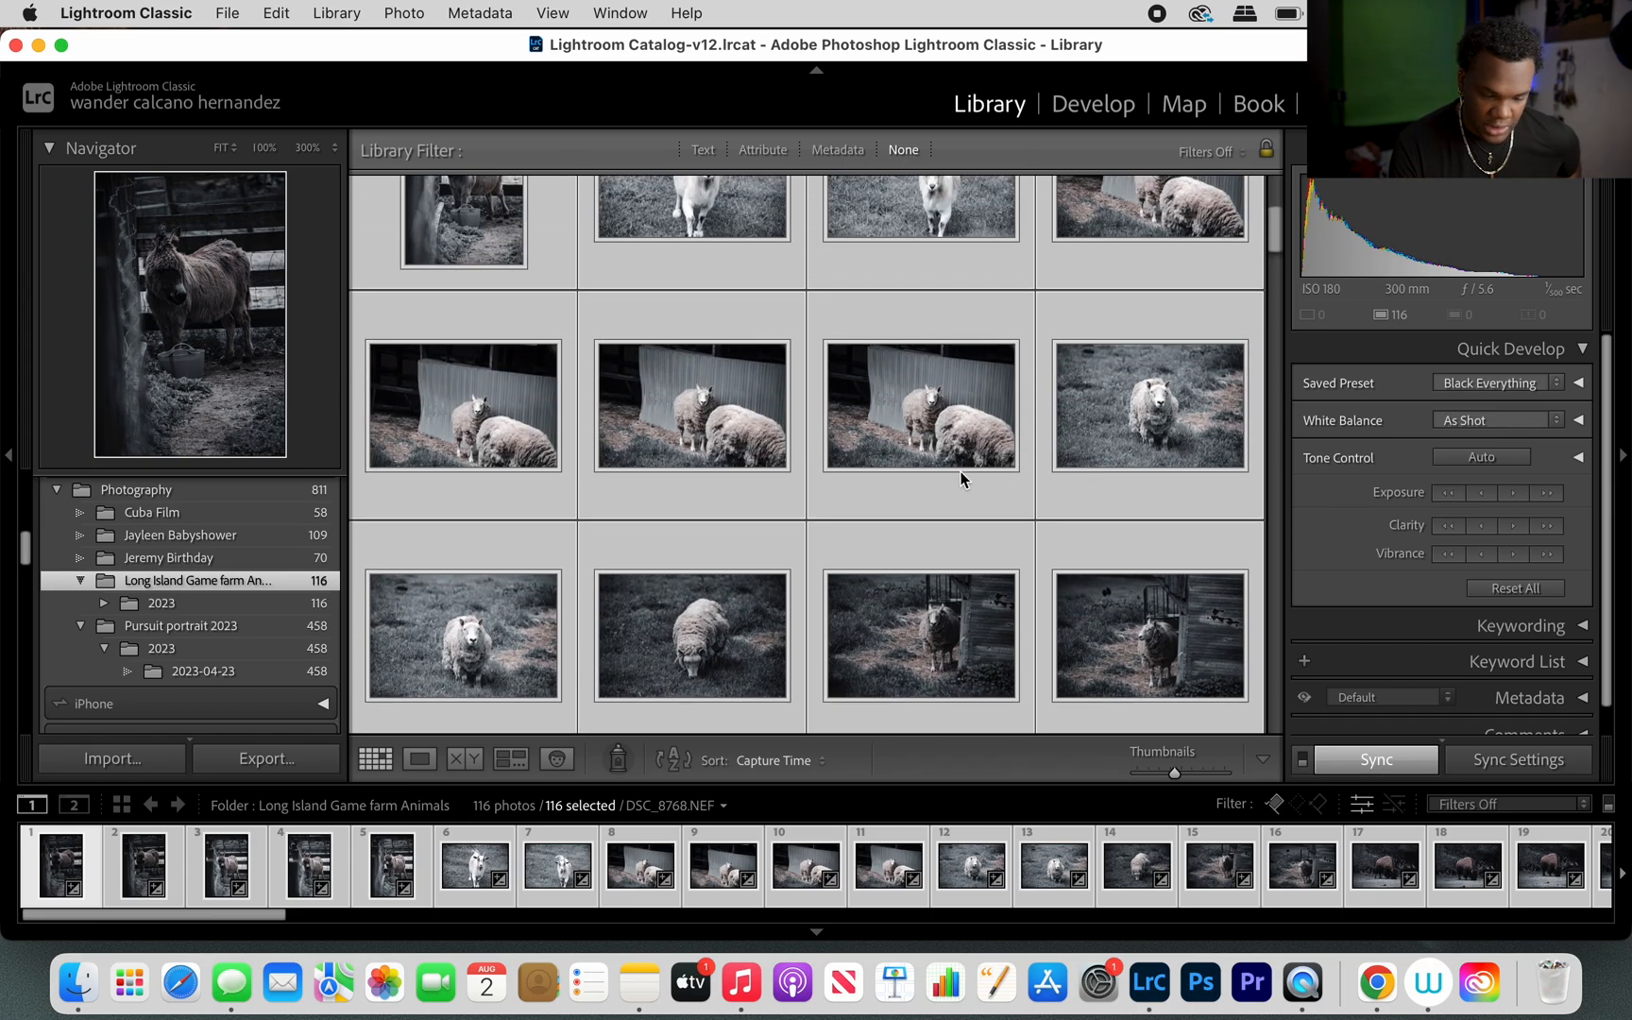
pyautogui.moveTo(968, 401)
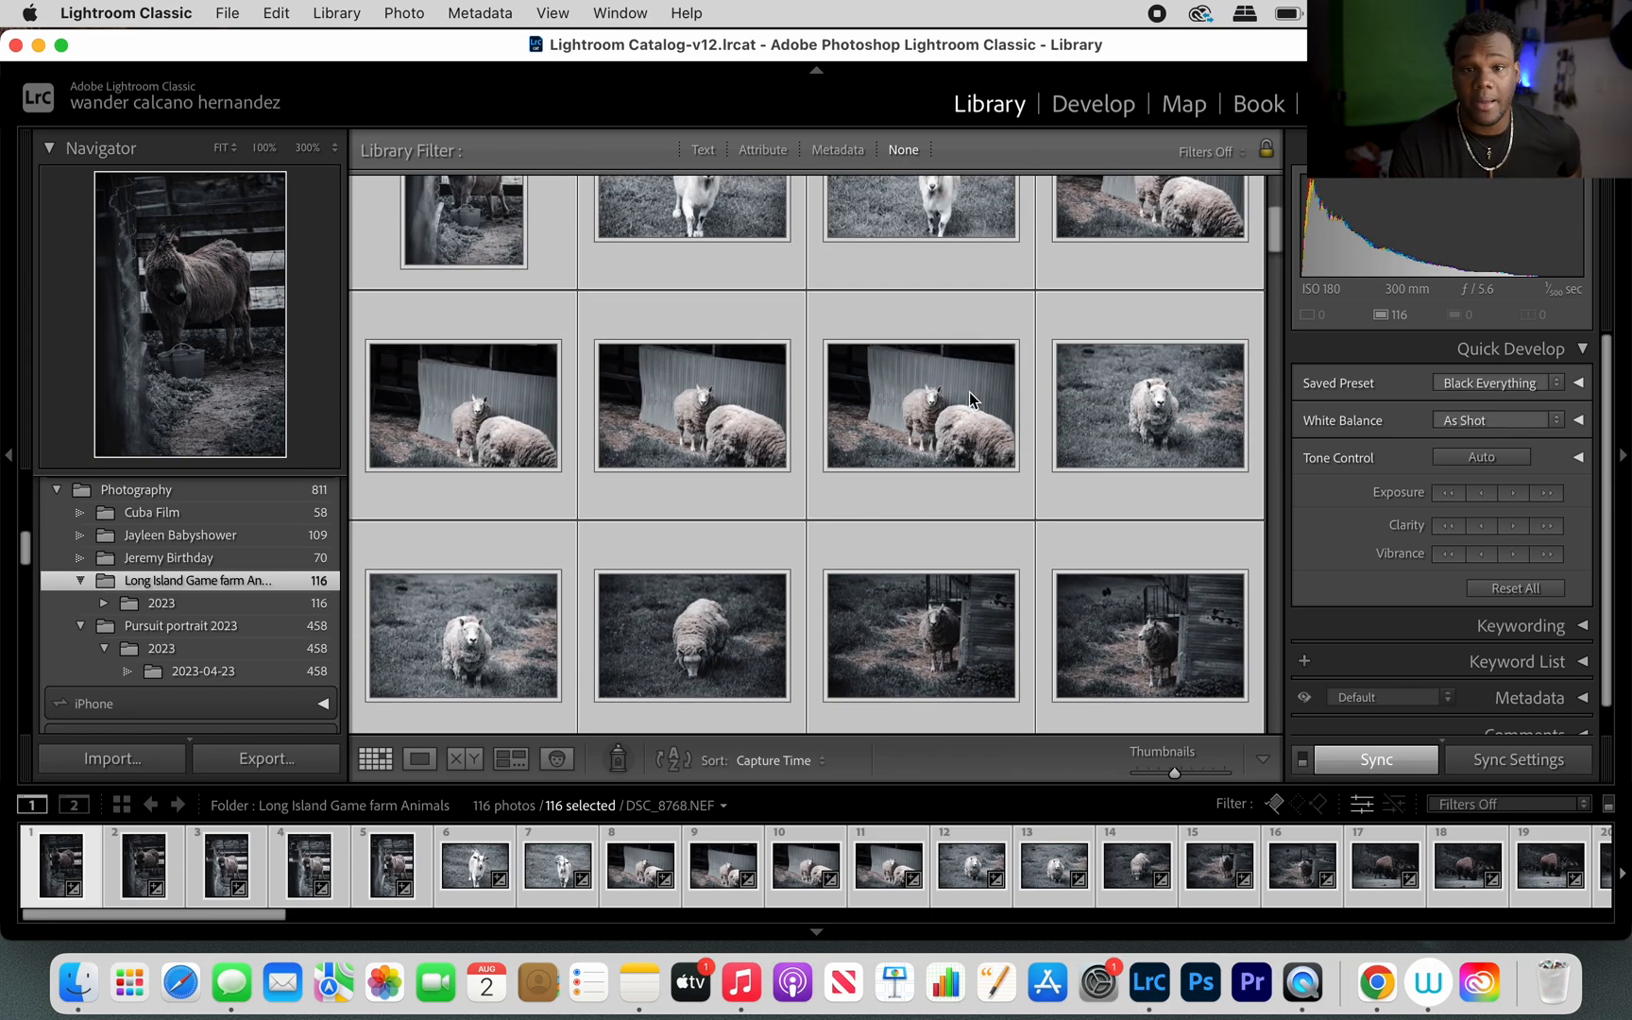
pyautogui.scroll(-3)
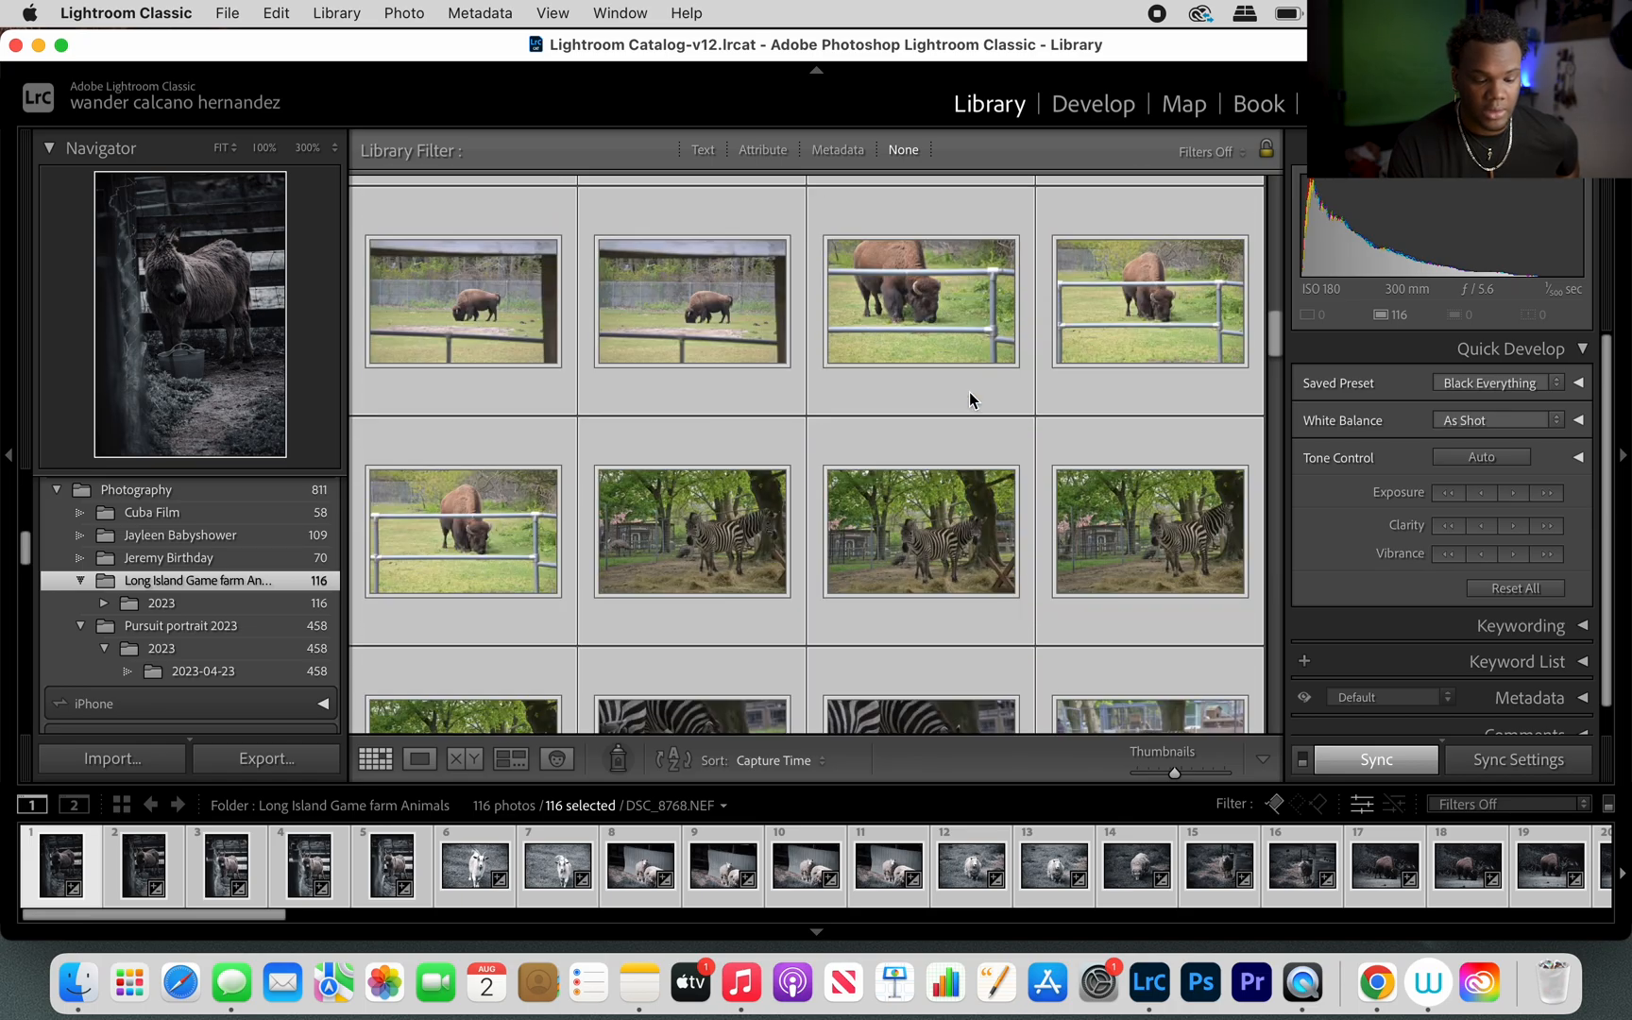